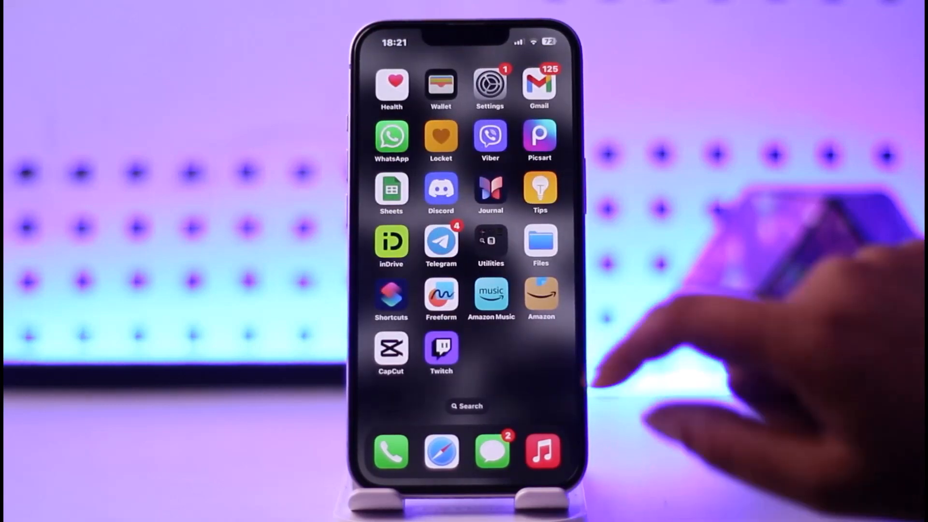
# - Launch WhatsApp from the iPhone Home Screen
pyautogui.click(391, 137)
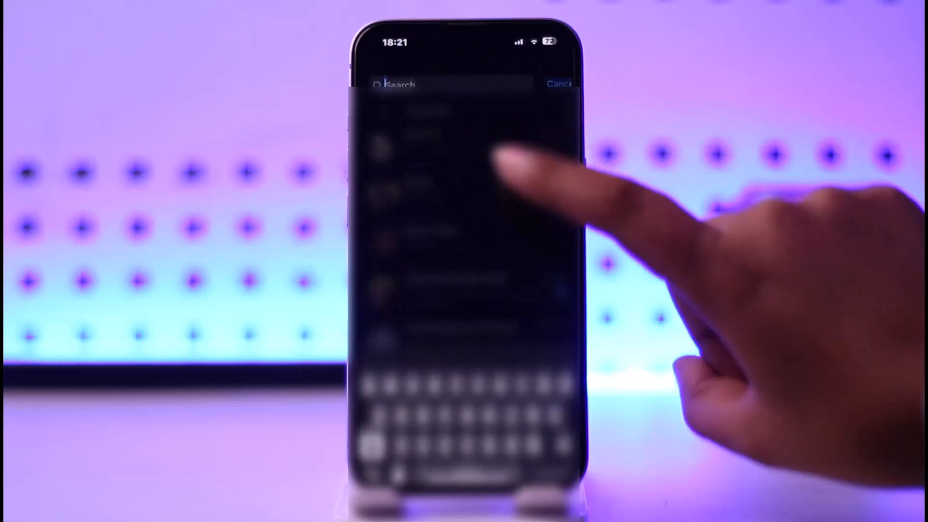
# - Search 's', open the Sss group, review its three members, and return to the chat
pyautogui.write('s')
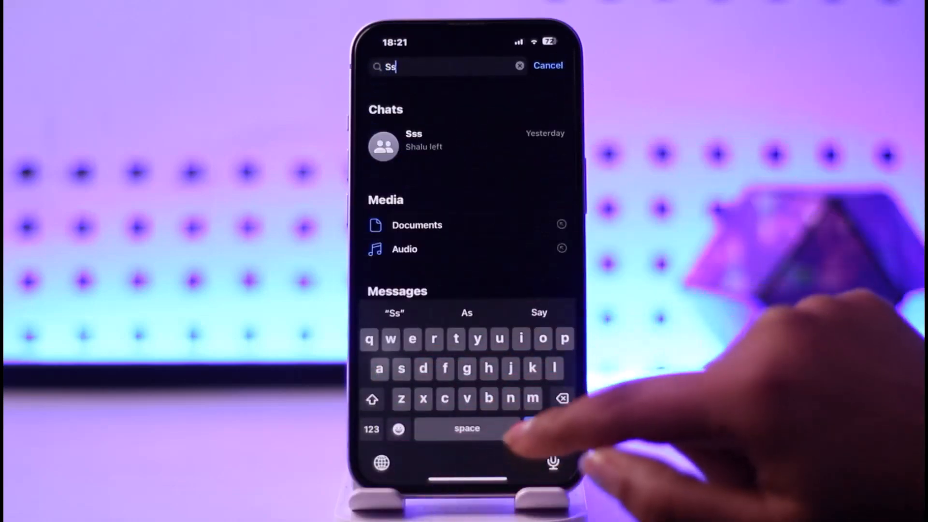
pyautogui.click(414, 140)
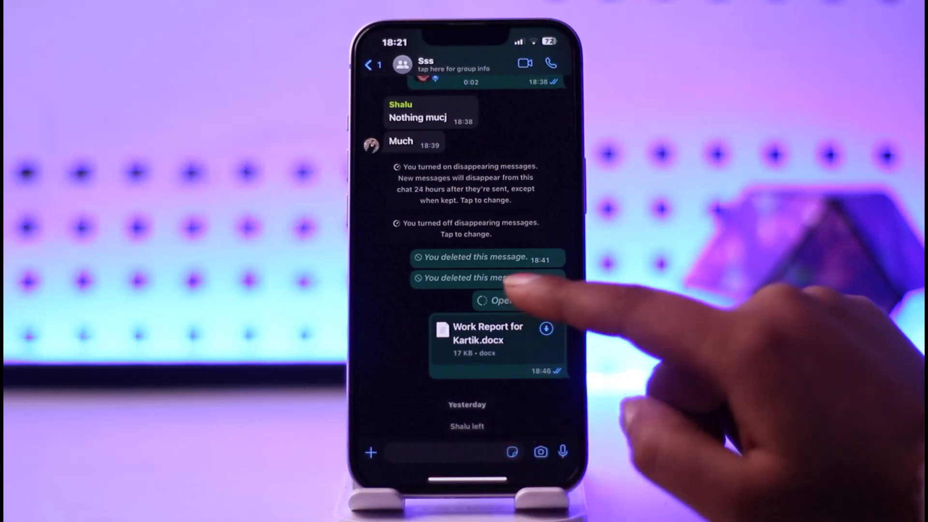
pyautogui.scroll(-3)
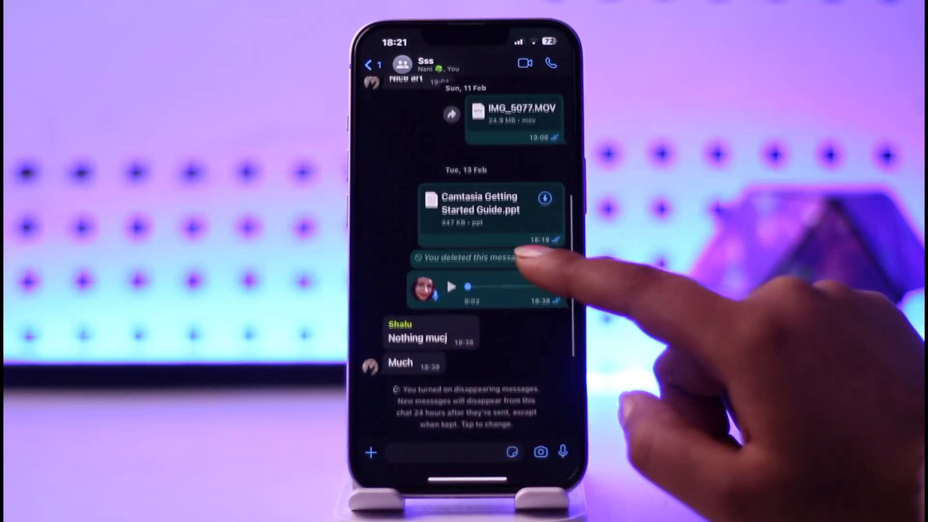
pyautogui.scroll(-3)
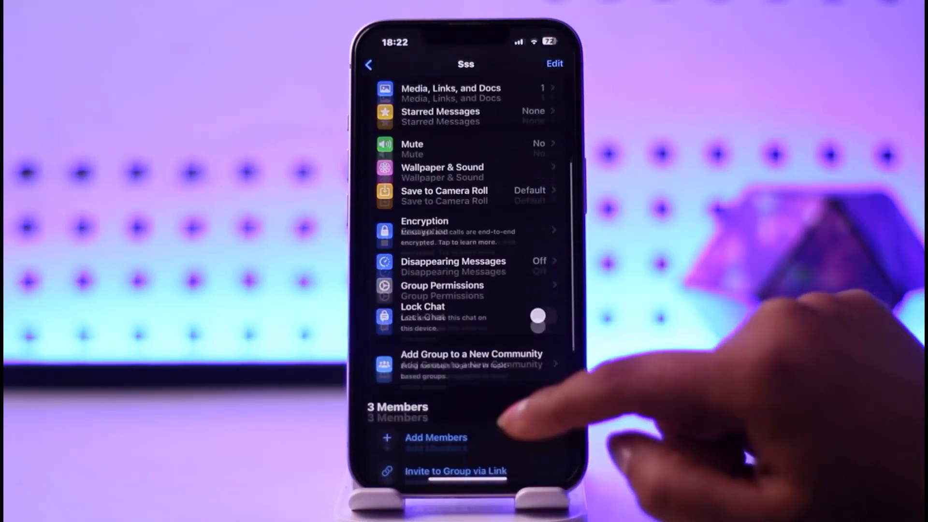
pyautogui.scroll(-3)
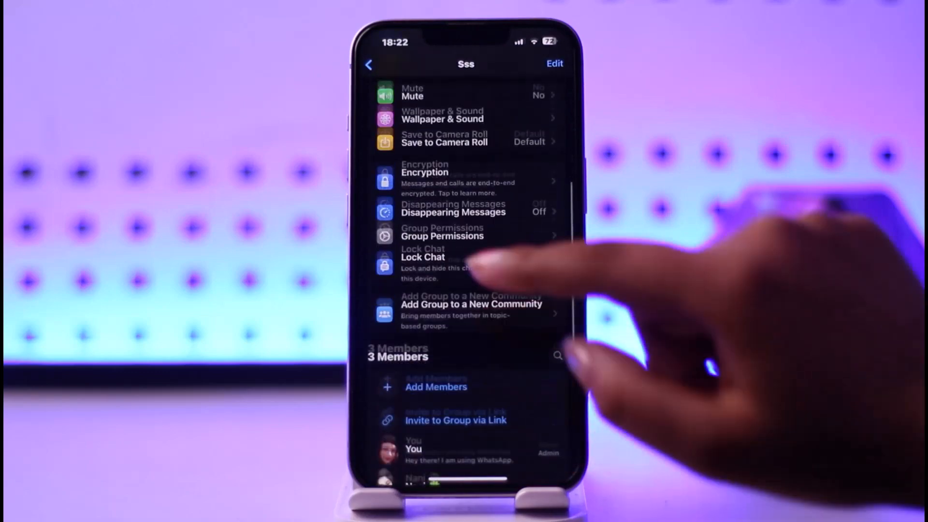
pyautogui.click(369, 64)
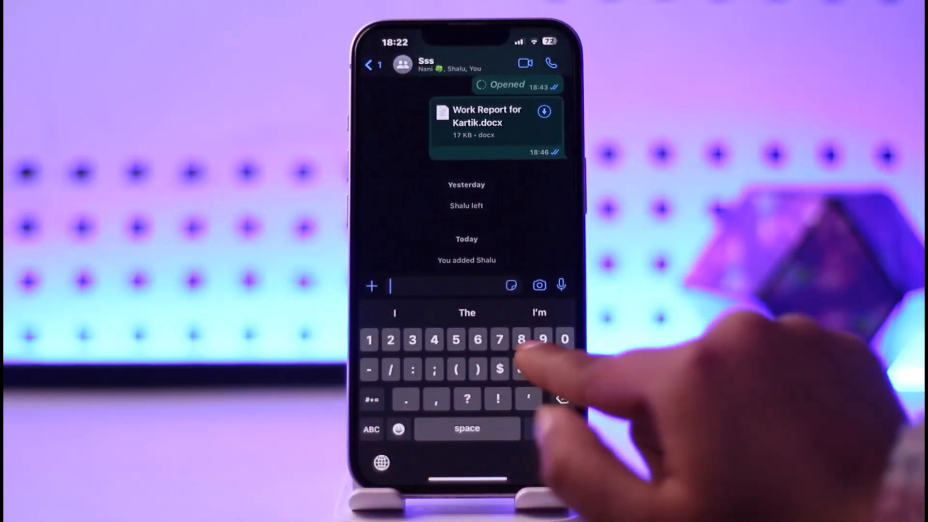
# - Type @ and pick Nani and Shalu from the mention suggestions
pyautogui.write('@')
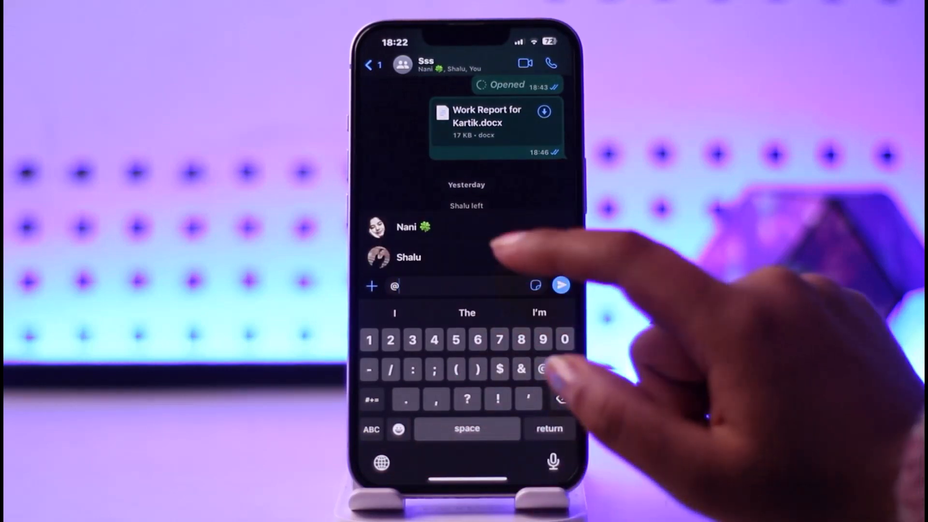
pyautogui.click(406, 226)
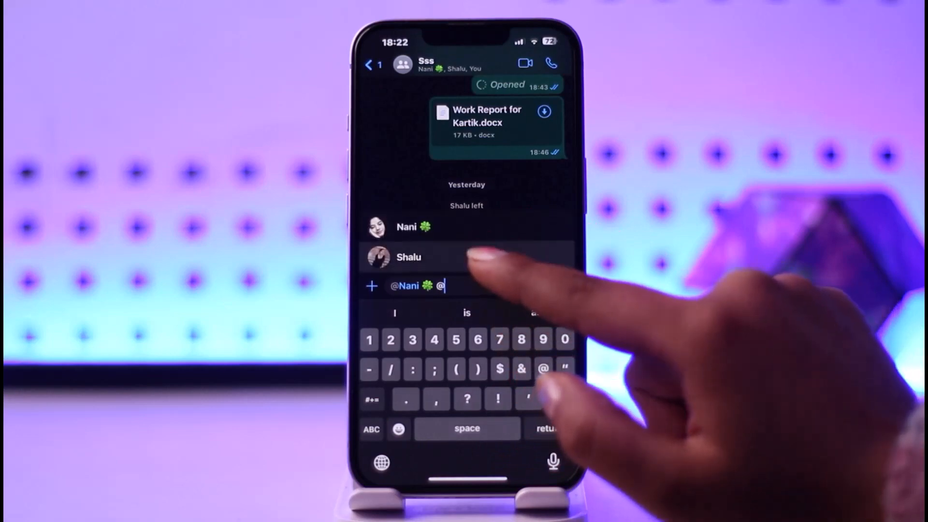
pyautogui.click(409, 257)
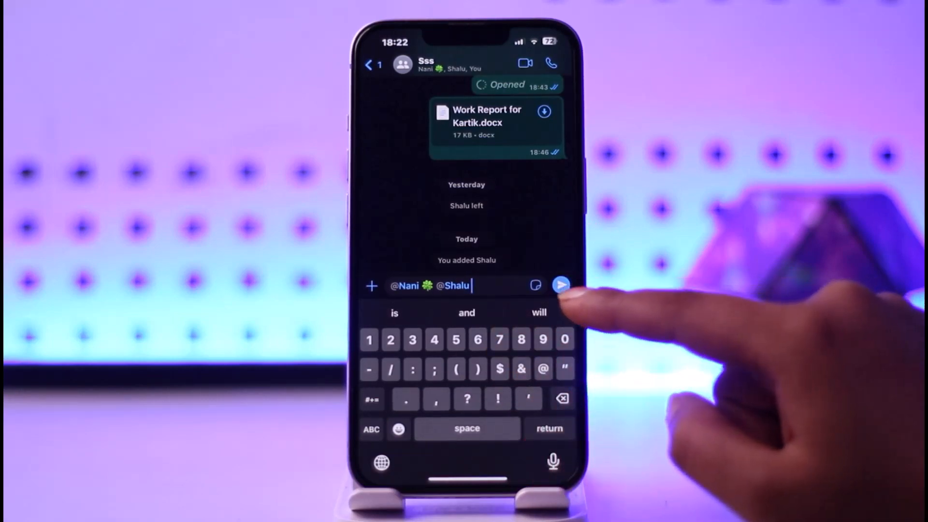